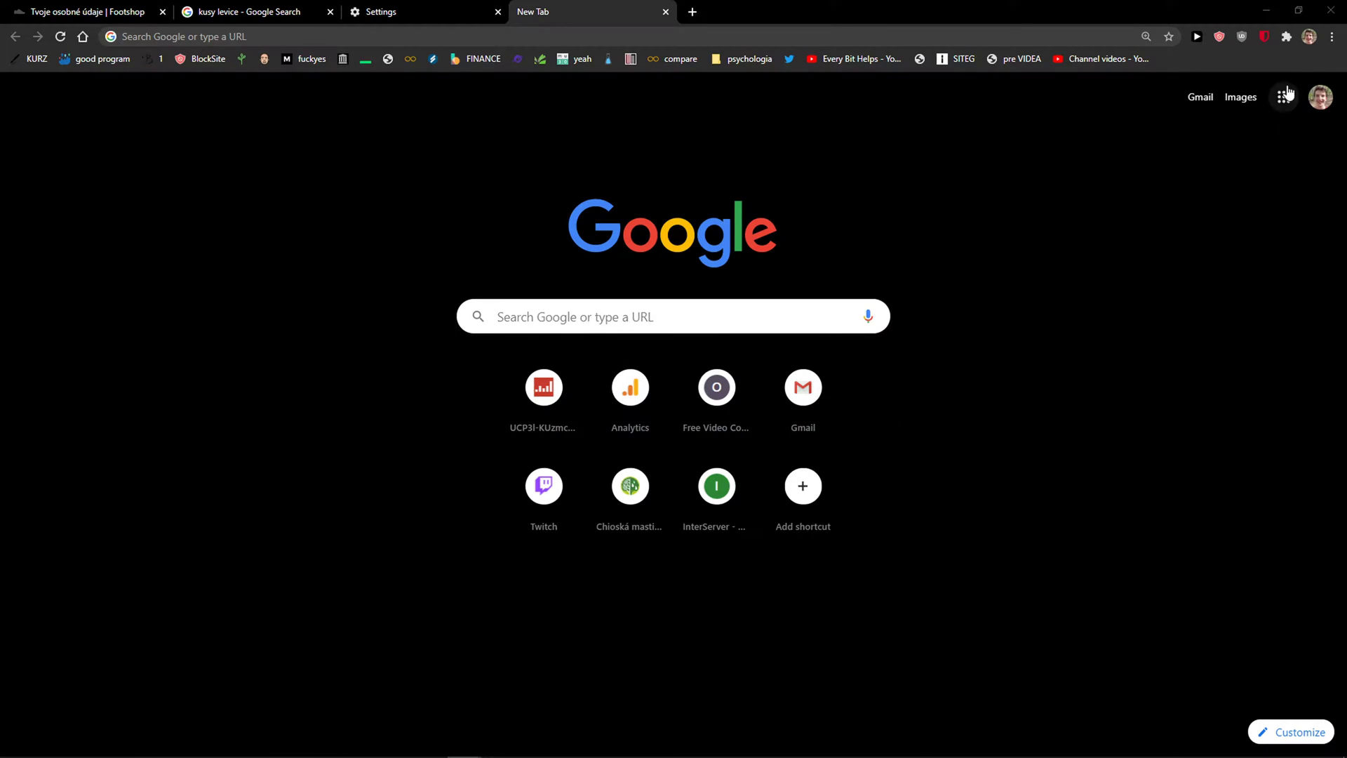
Step: Open Chrome's three-dot main menu from the New Tab page
{"action": "left_click", "coordinate": [1333, 35]}
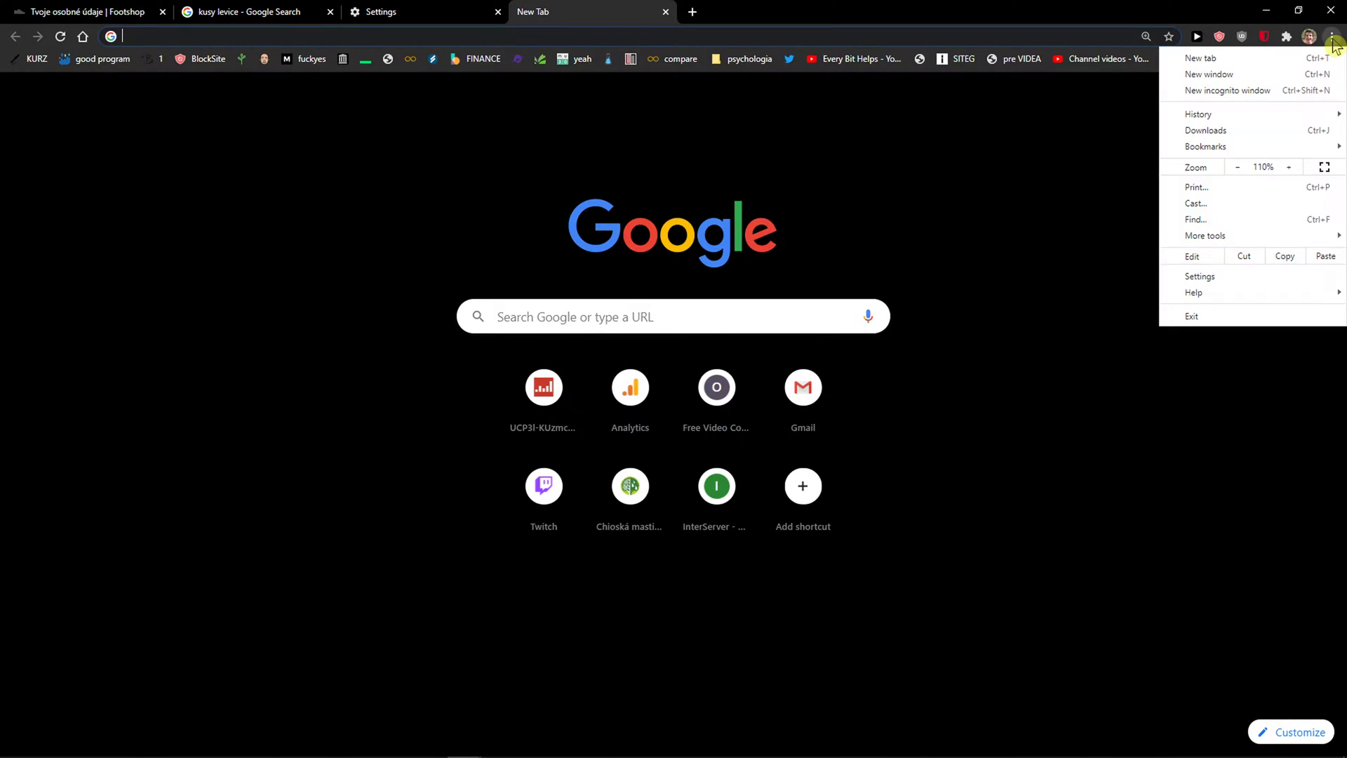
{"action": "mouse_move", "coordinate": [1196, 203]}
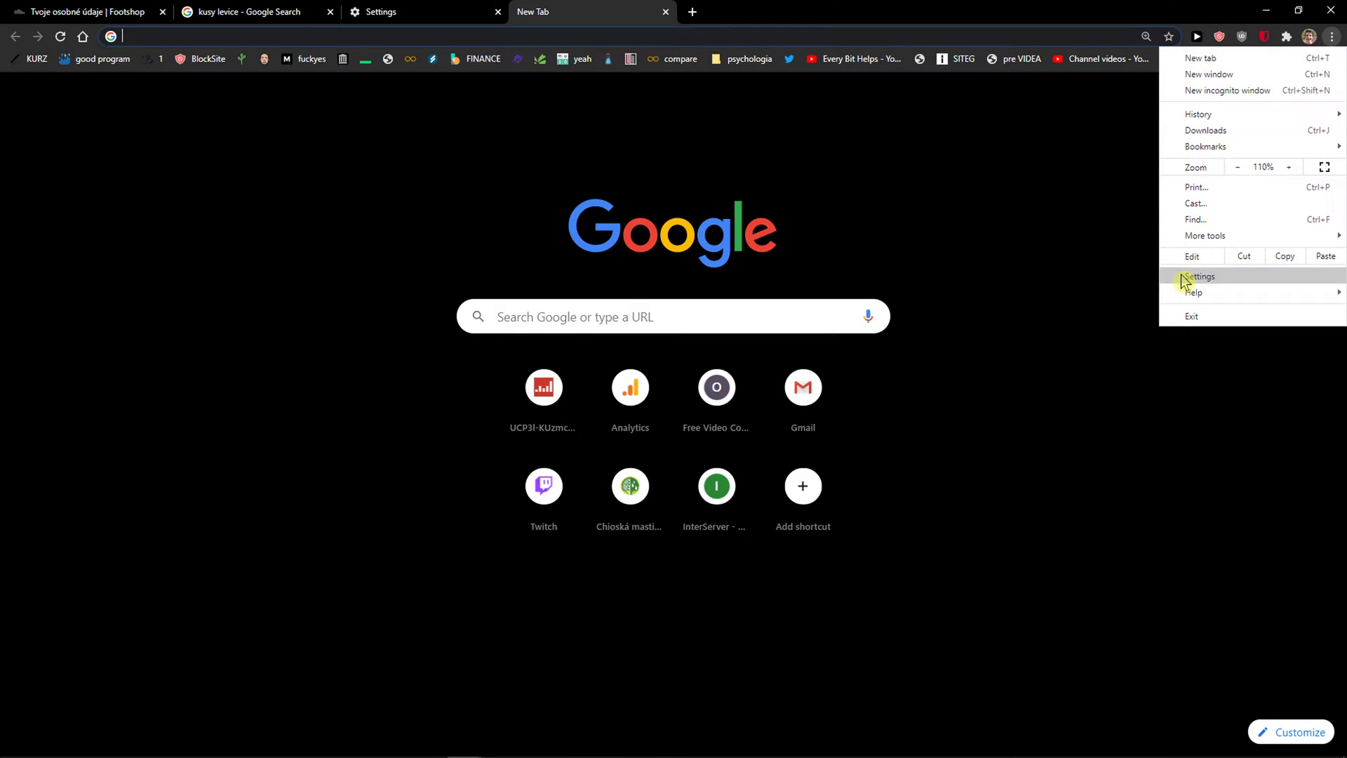
Step: Go to Settings > Autofill and browse the saved Passwords page
{"action": "left_click", "coordinate": [1198, 276]}
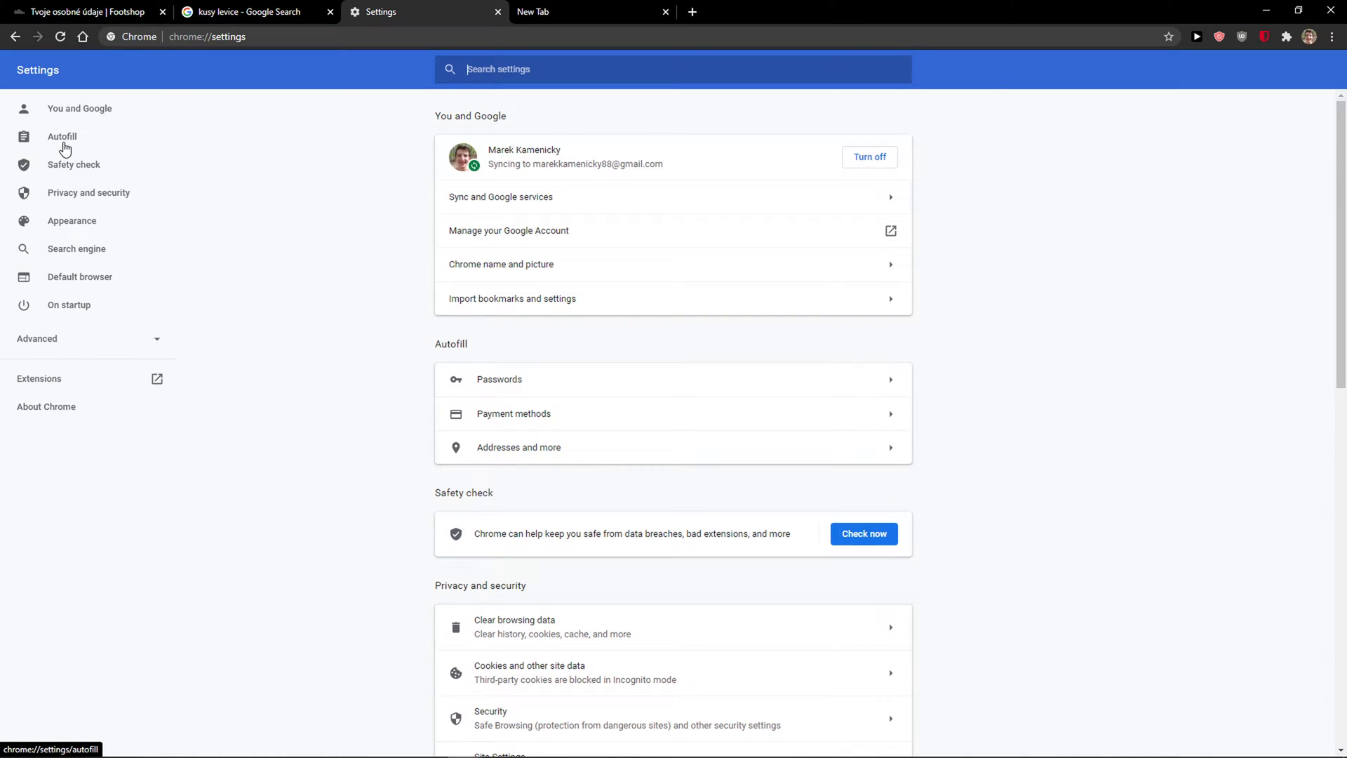
{"action": "left_click", "coordinate": [70, 136]}
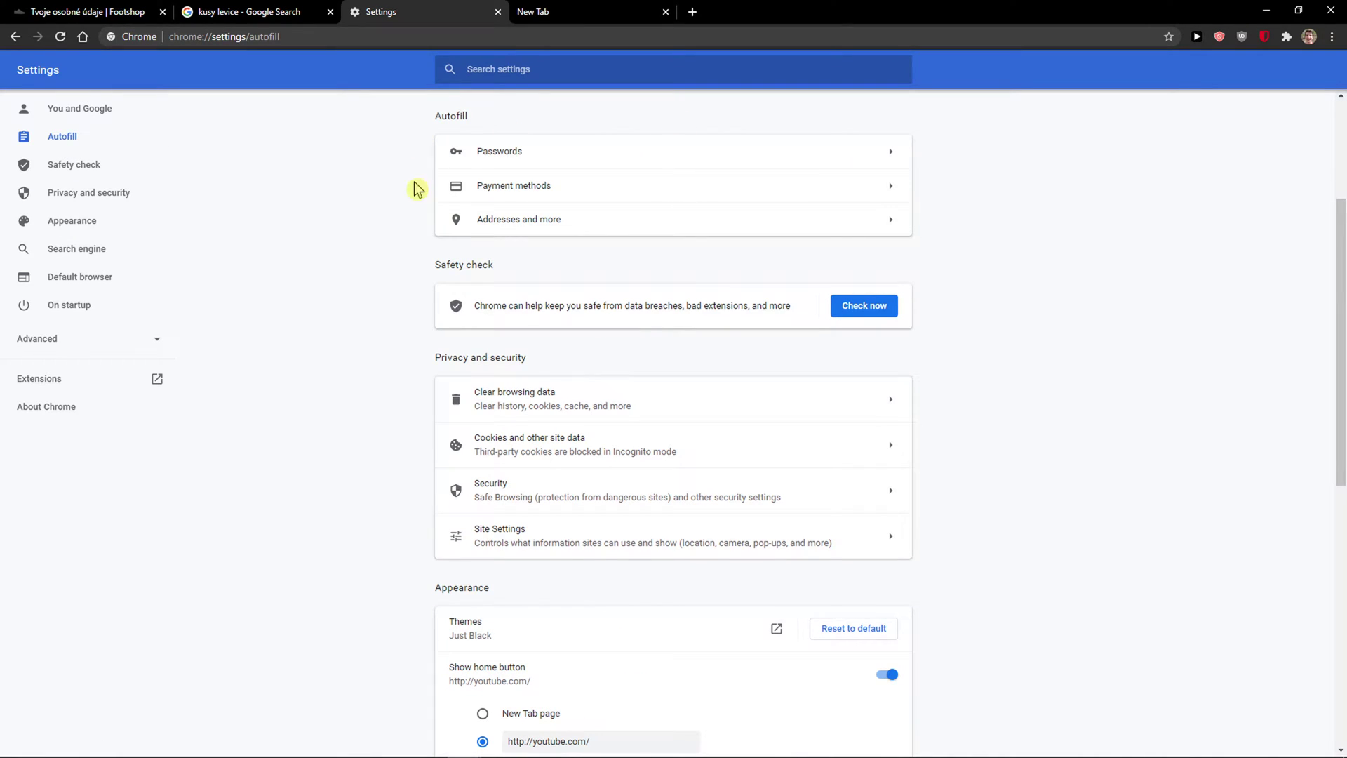
{"action": "left_click", "coordinate": [499, 151]}
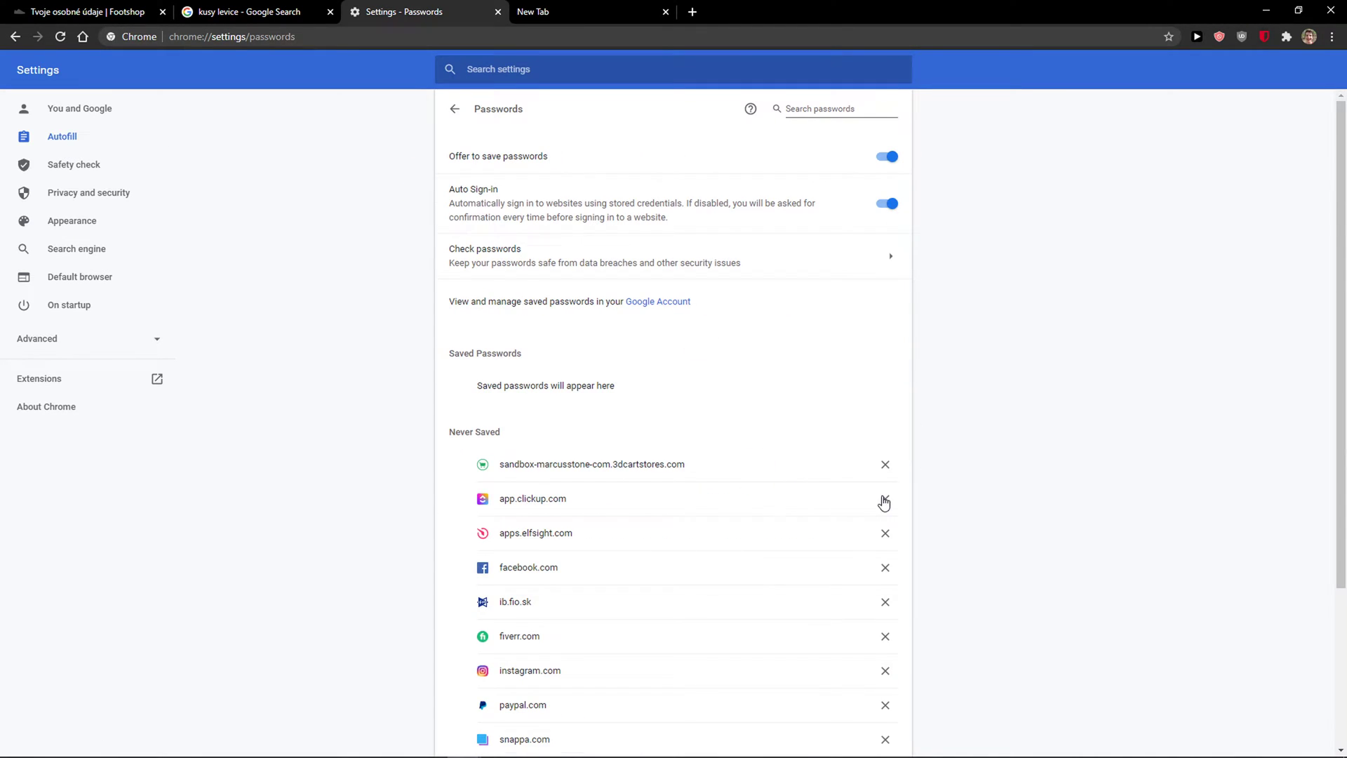
{"action": "scroll", "scroll_direction": "down", "scroll_amount": 3}
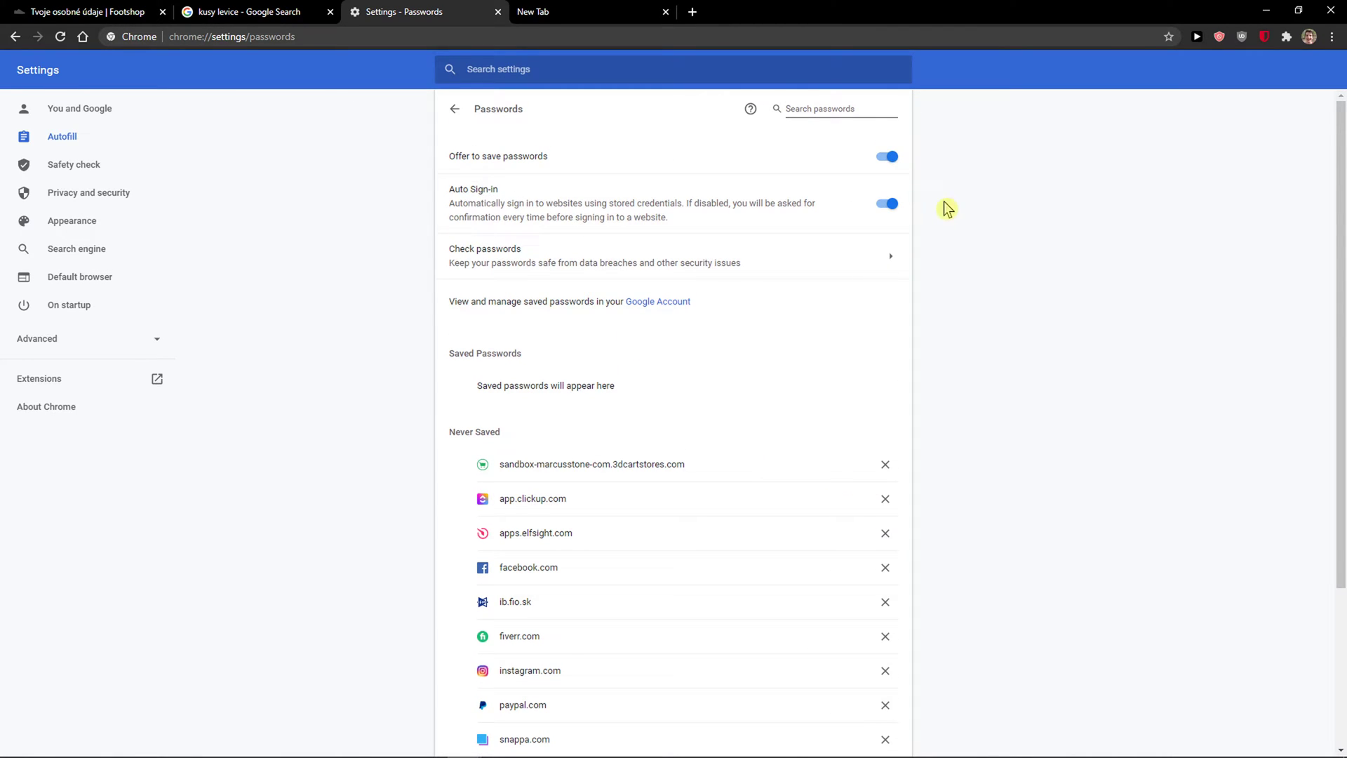
{"action": "mouse_move", "coordinate": [886, 227]}
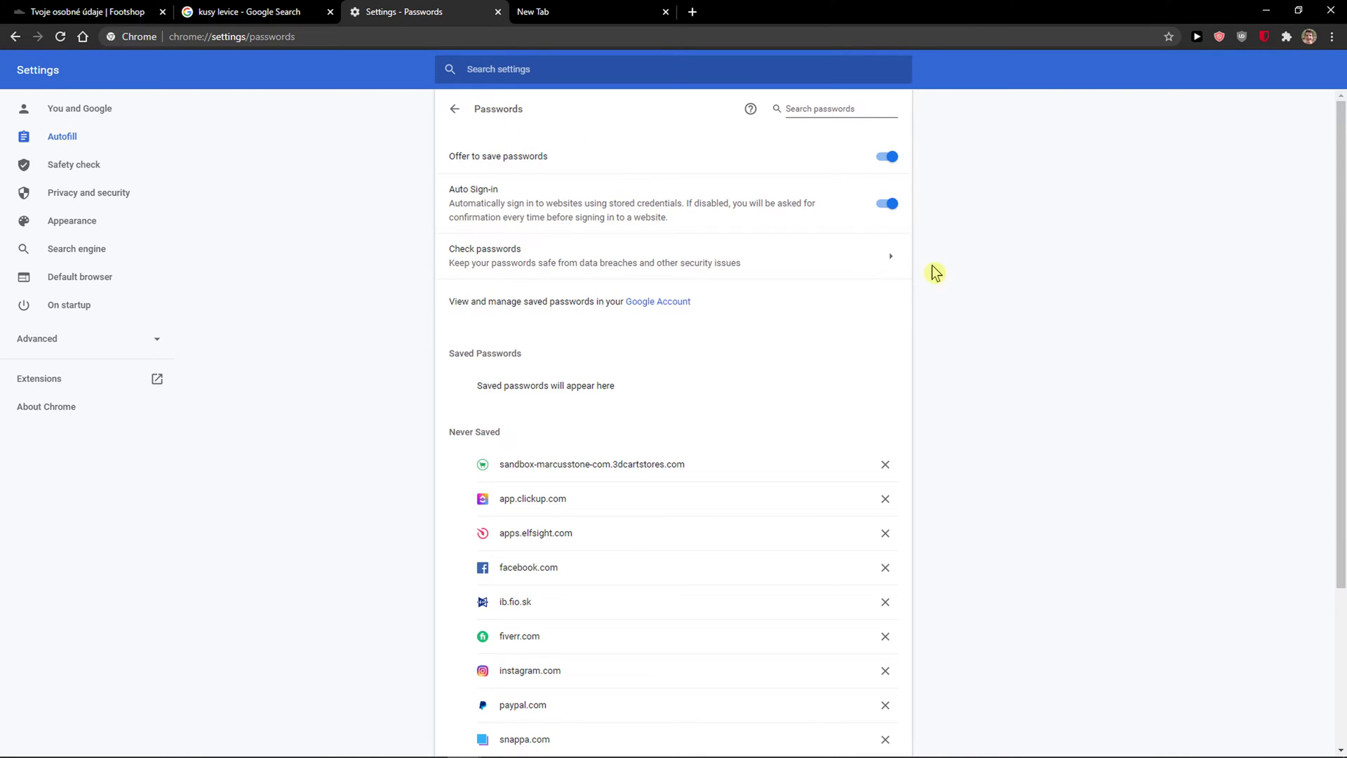
{"action": "mouse_move", "coordinate": [642, 302]}
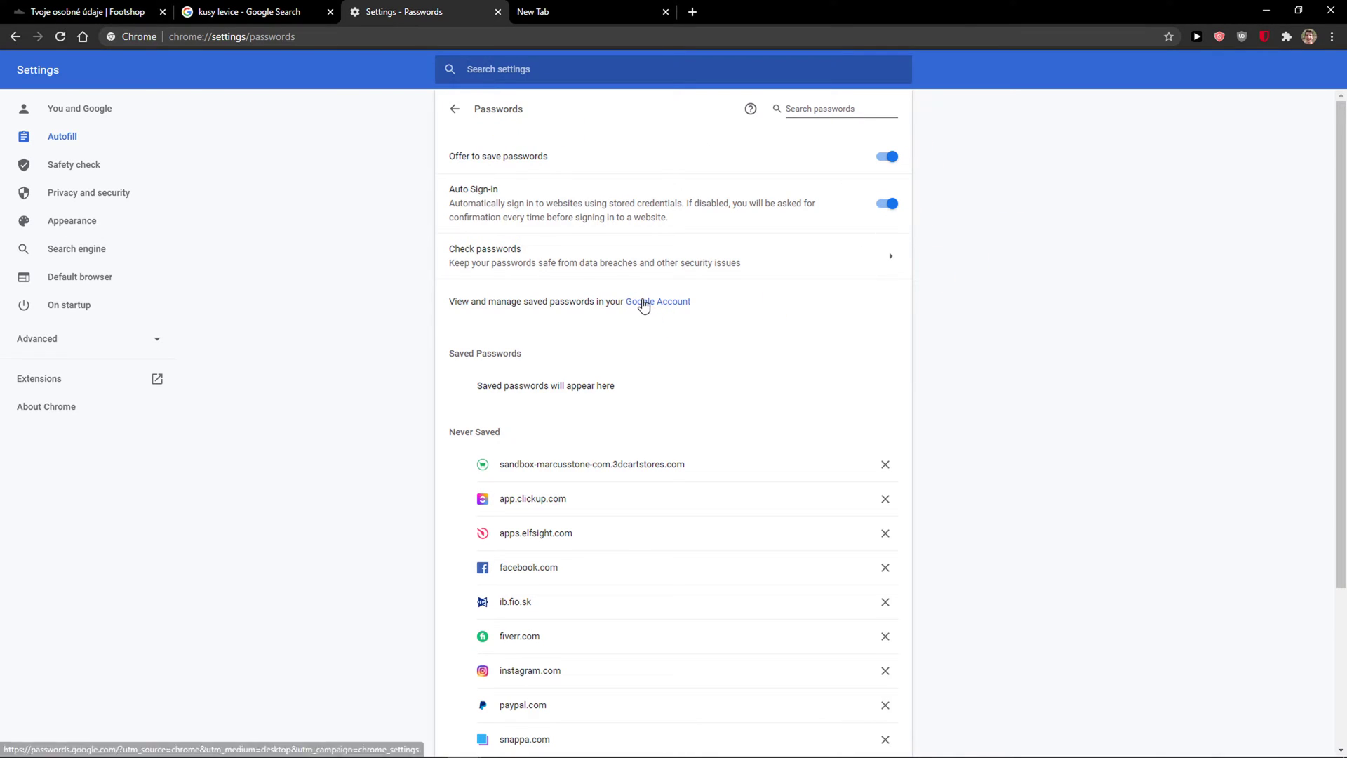
{"action": "mouse_move", "coordinate": [485, 109]}
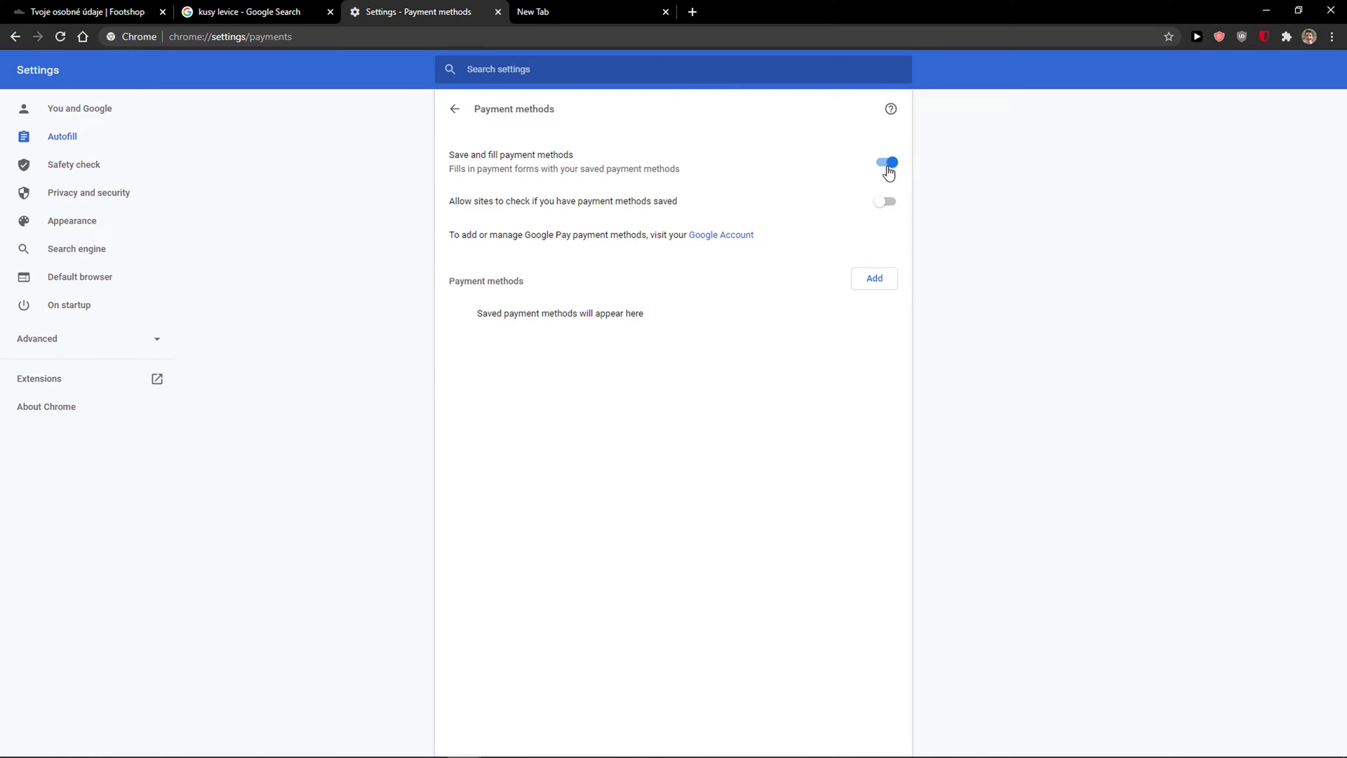
Step: Start adding a payment card, cancel the card form, and return to Autofill
{"action": "left_click", "coordinate": [874, 278]}
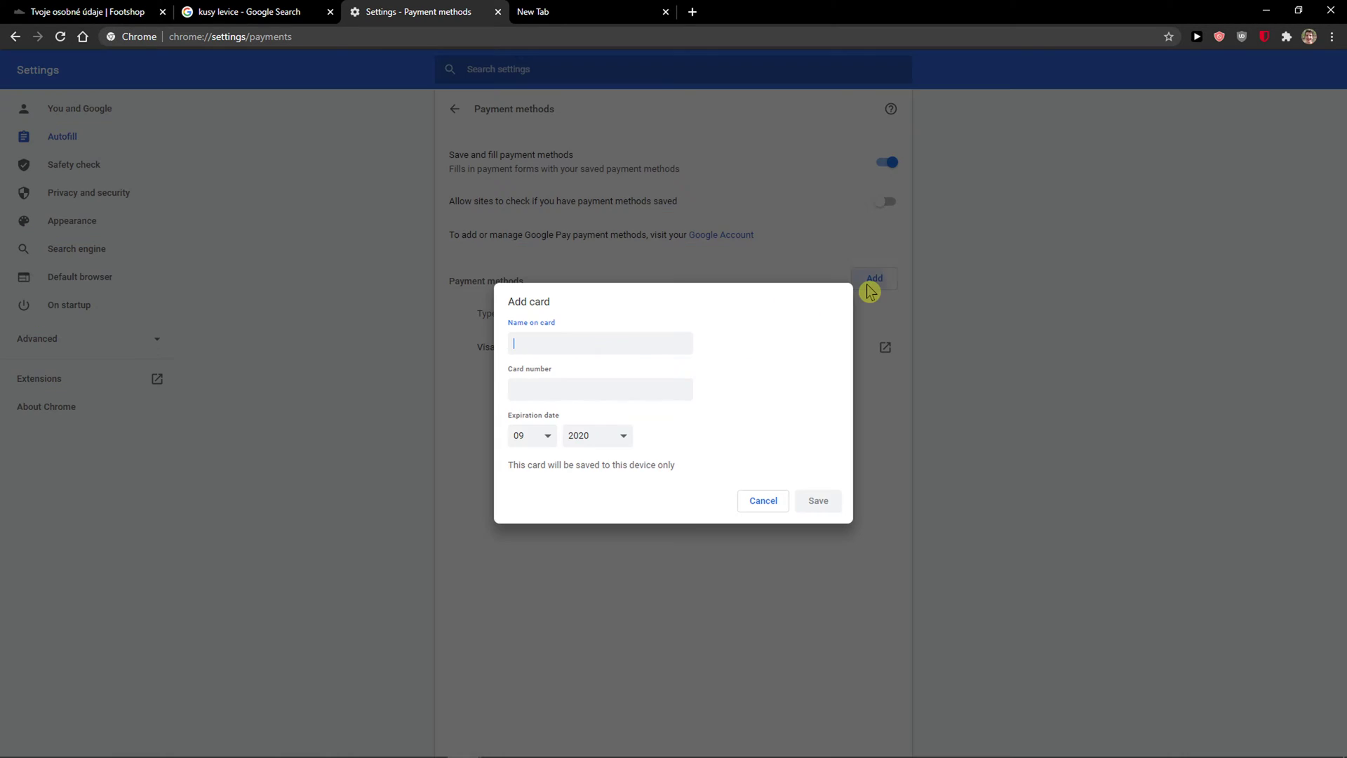
{"action": "left_click", "coordinate": [762, 500]}
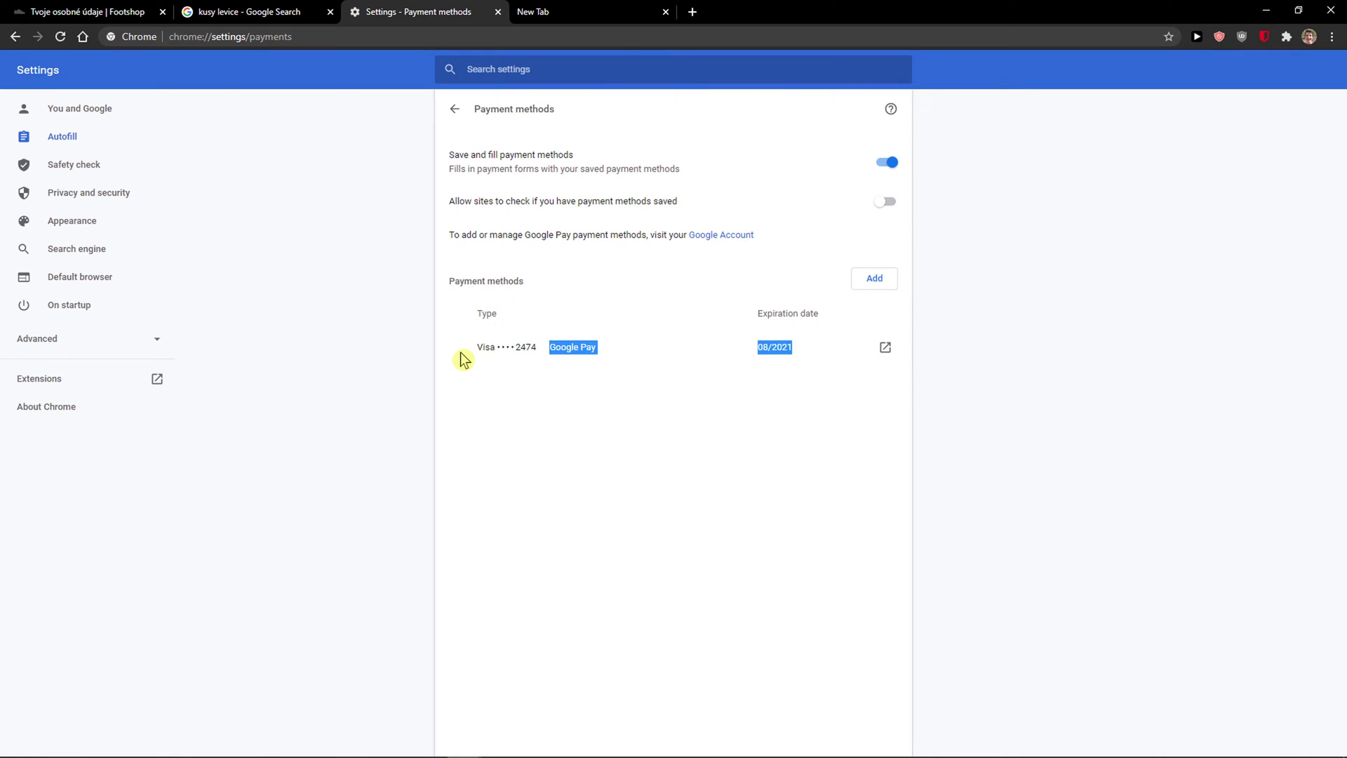
{"action": "left_click", "coordinate": [456, 109]}
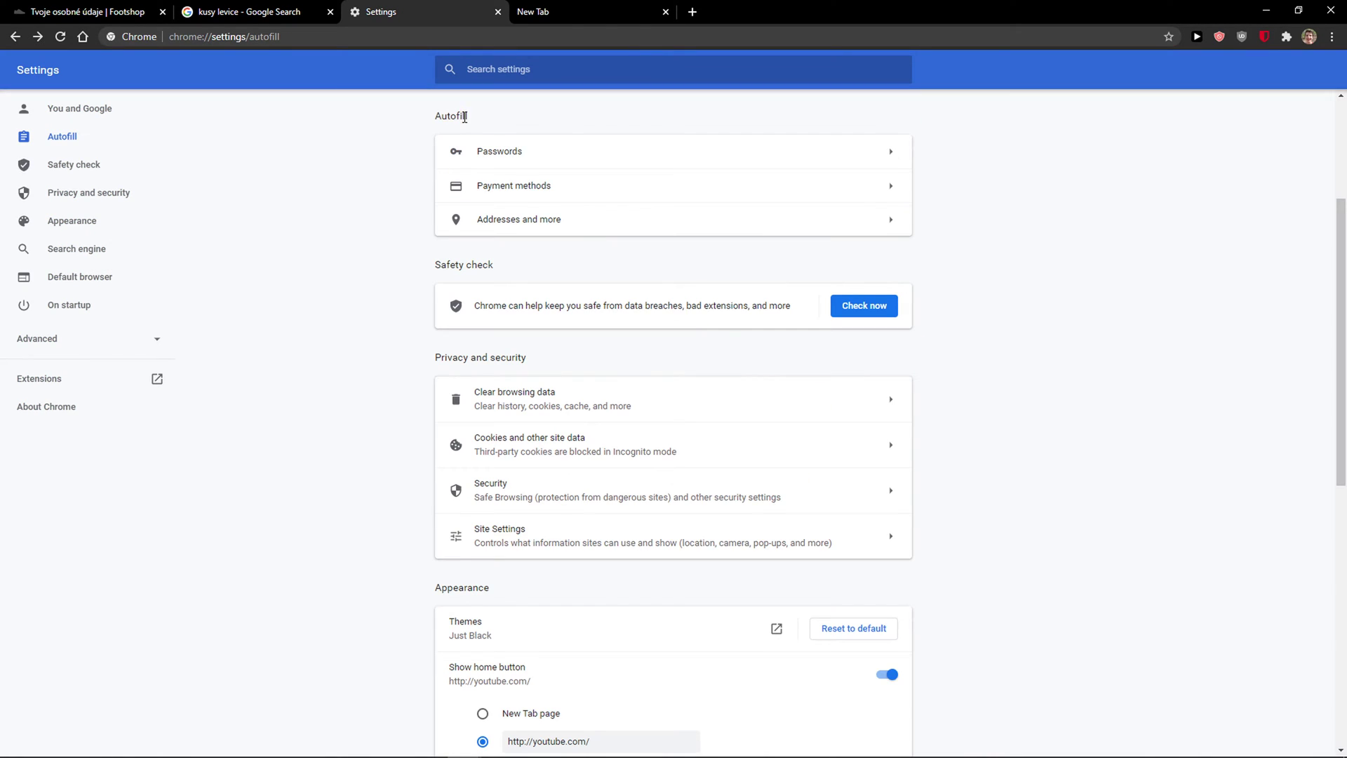
Step: Open Addresses and more, leaving one saved address, and cancel the address editor unsaved
{"action": "left_click", "coordinate": [518, 219]}
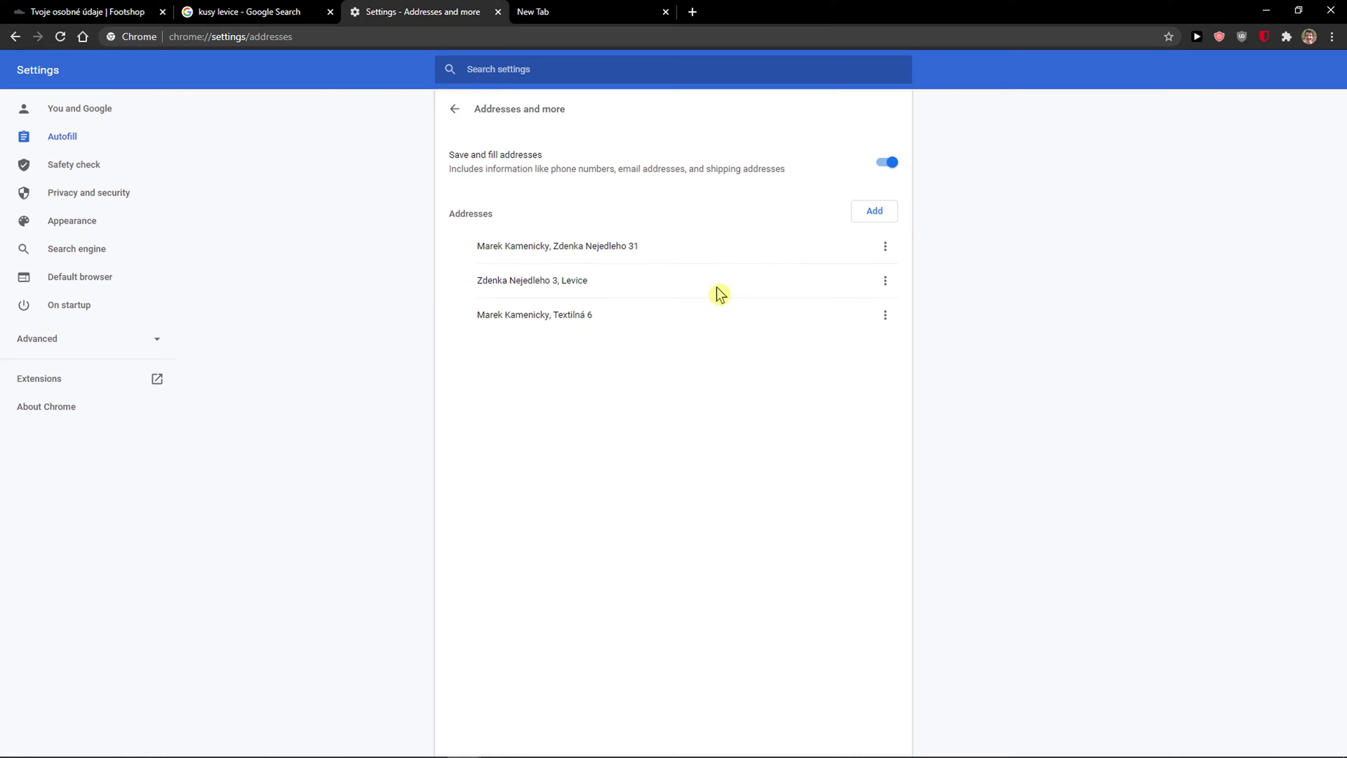
{"action": "mouse_move", "coordinate": [682, 284]}
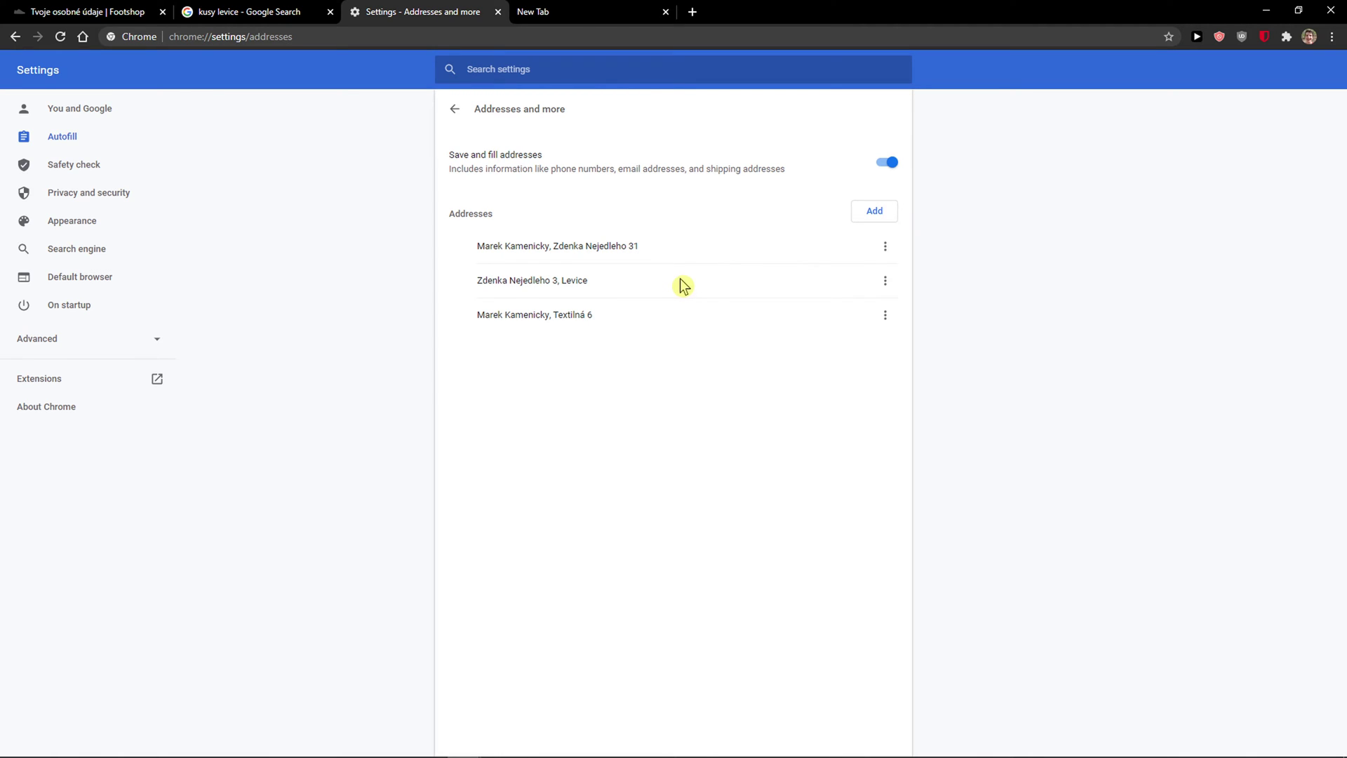
{"action": "mouse_move", "coordinate": [900, 266]}
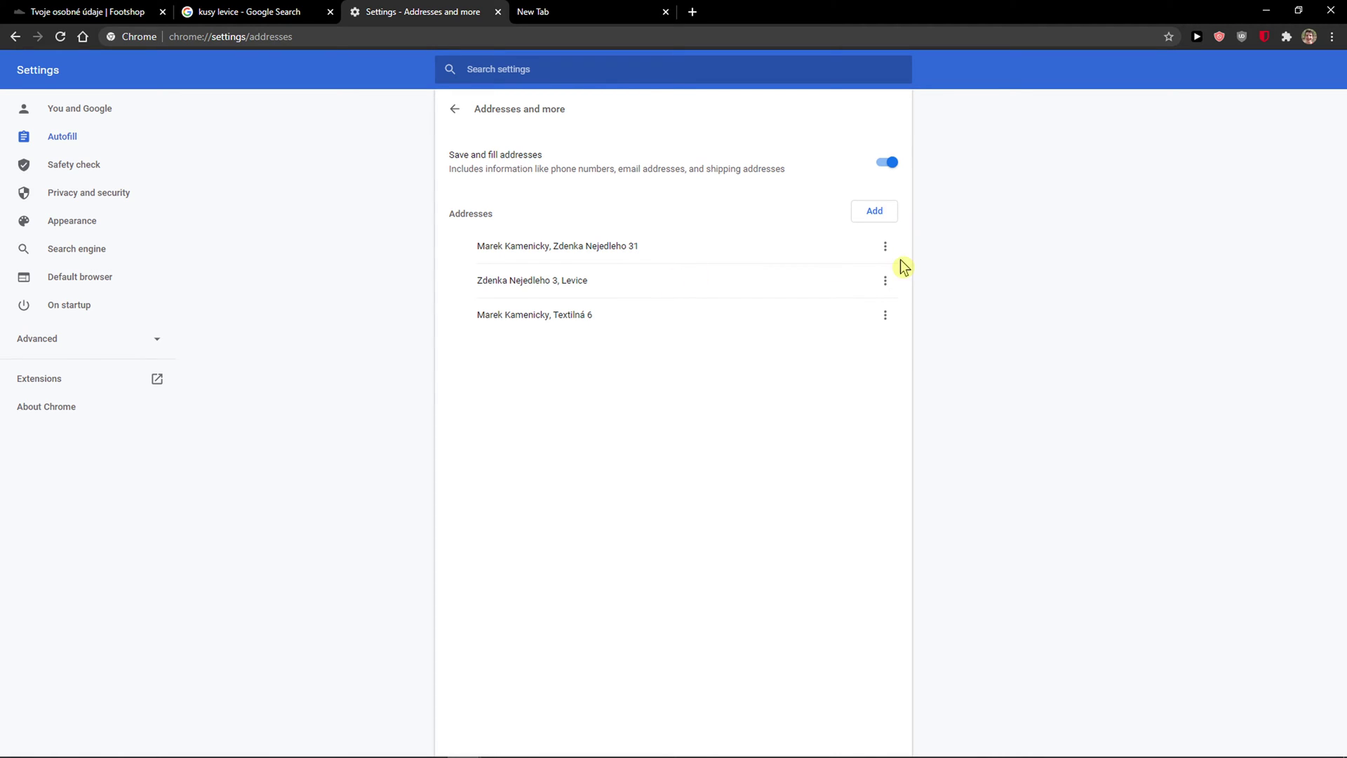
{"action": "mouse_move", "coordinate": [883, 281]}
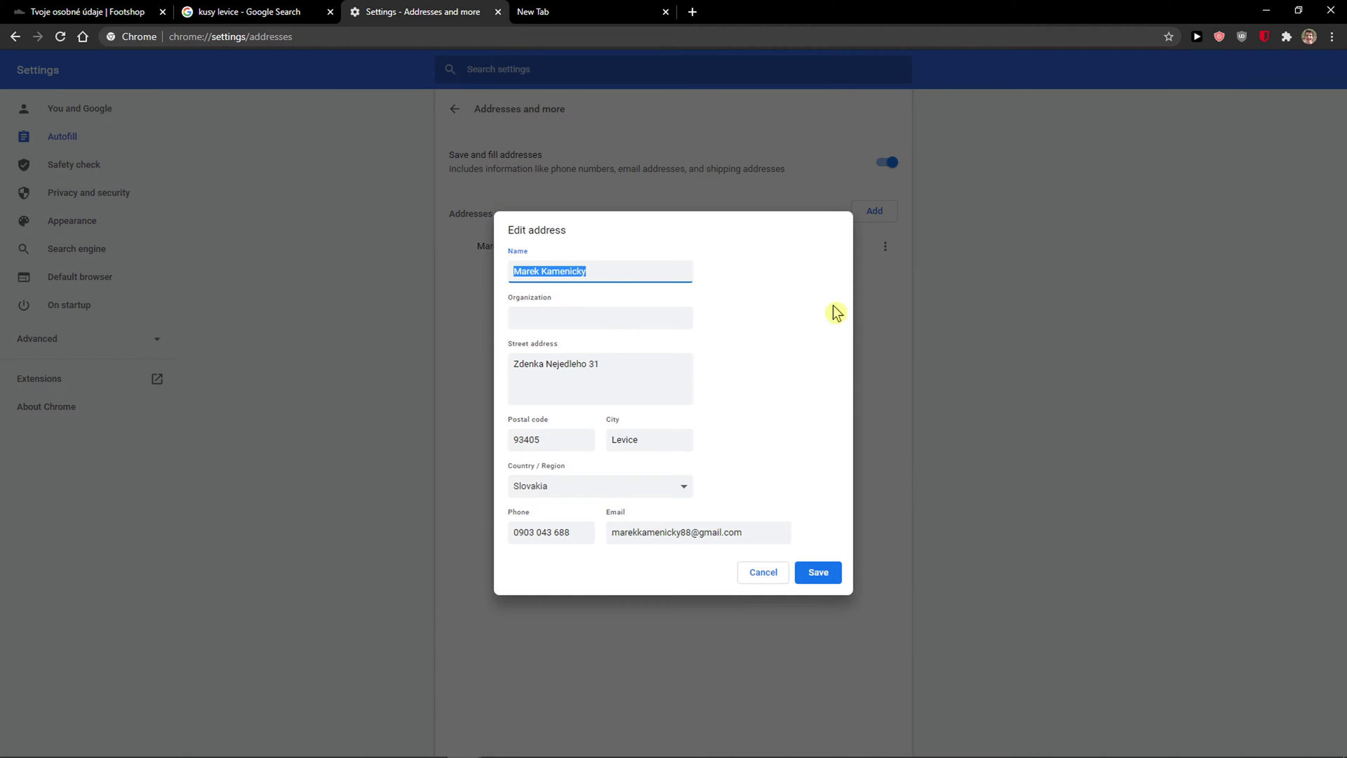
{"action": "mouse_move", "coordinate": [771, 570]}
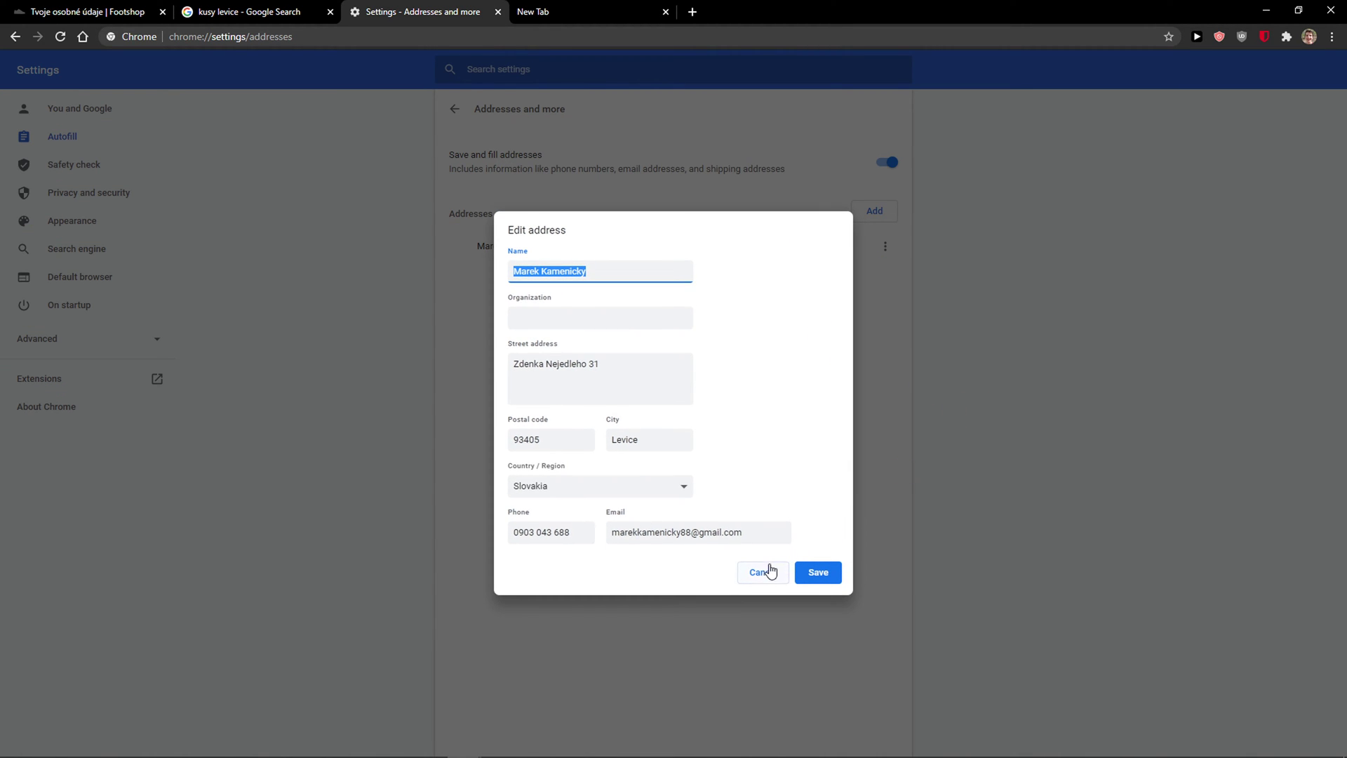
{"action": "left_click", "coordinate": [762, 572]}
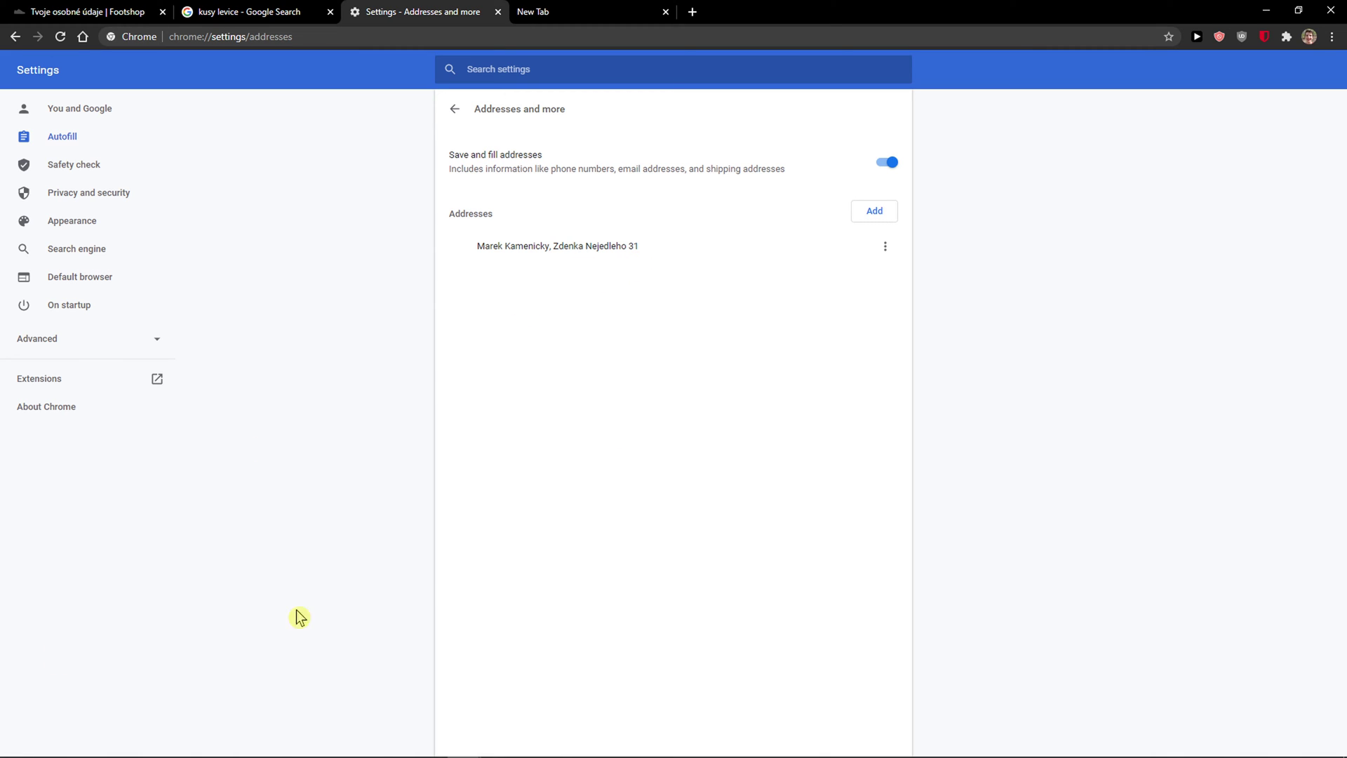